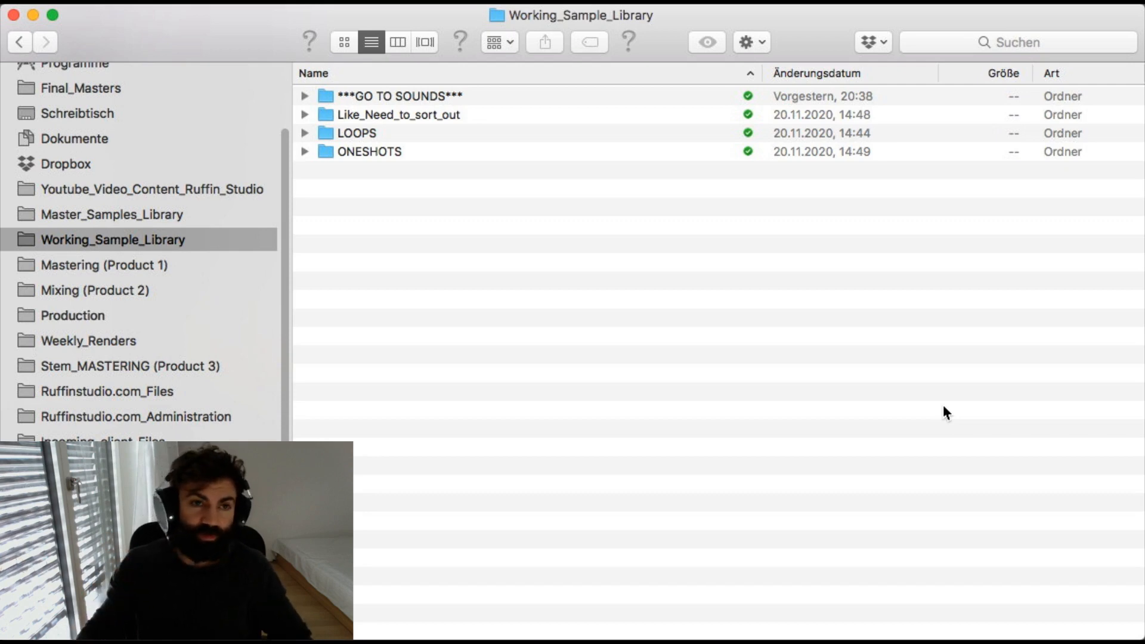
{"action": "mouse_move", "coordinate": [267, 61]}
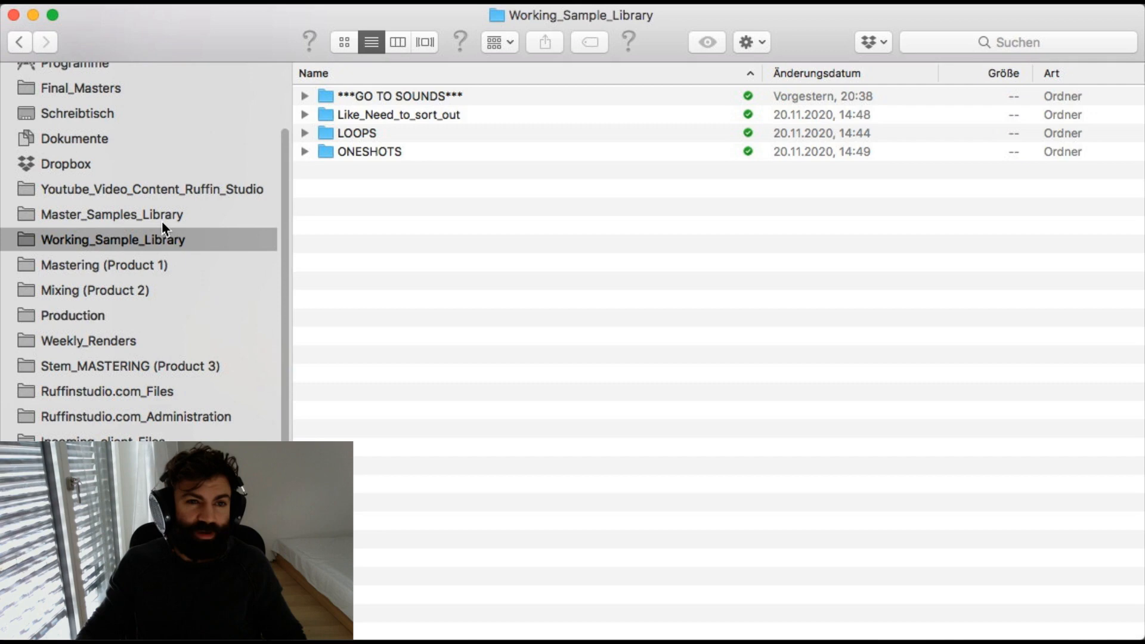
Show the Master_Samples_Library folder's sample packs, such as Bank, Battery_Library and Samplemarket, in Finder.
{"action": "left_click", "coordinate": [111, 214]}
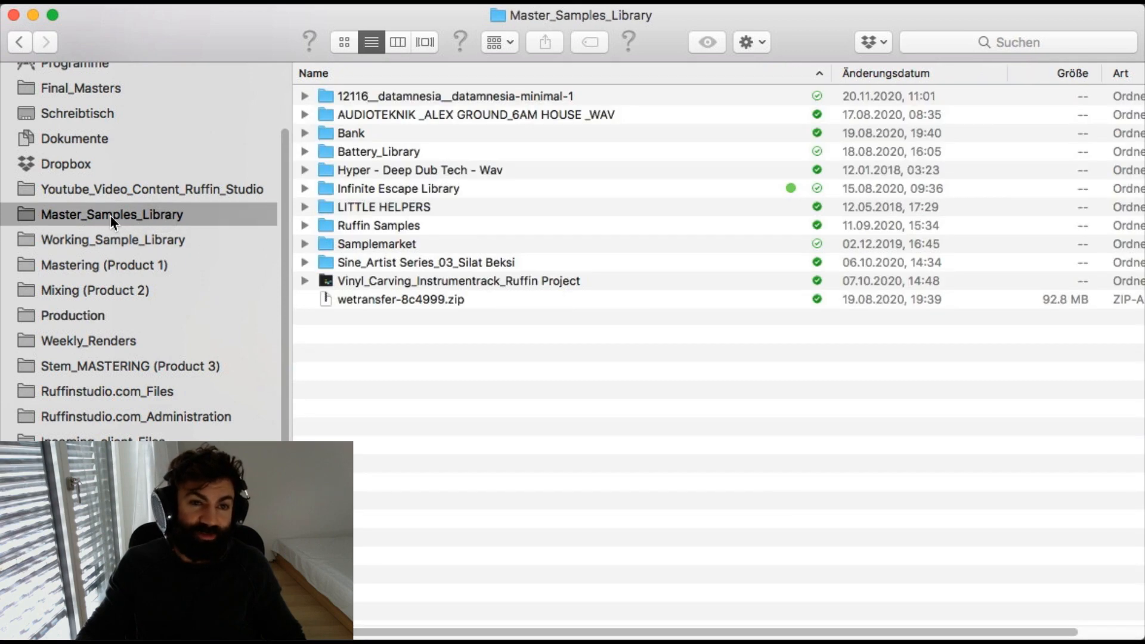
{"action": "mouse_move", "coordinate": [111, 222]}
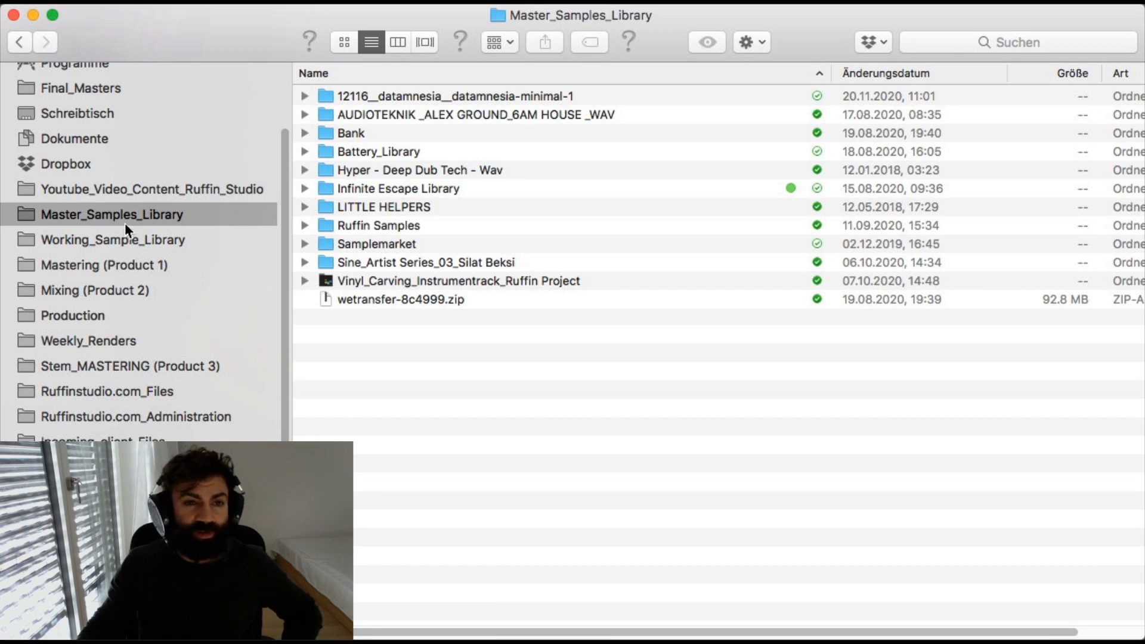
{"action": "mouse_move", "coordinate": [150, 229]}
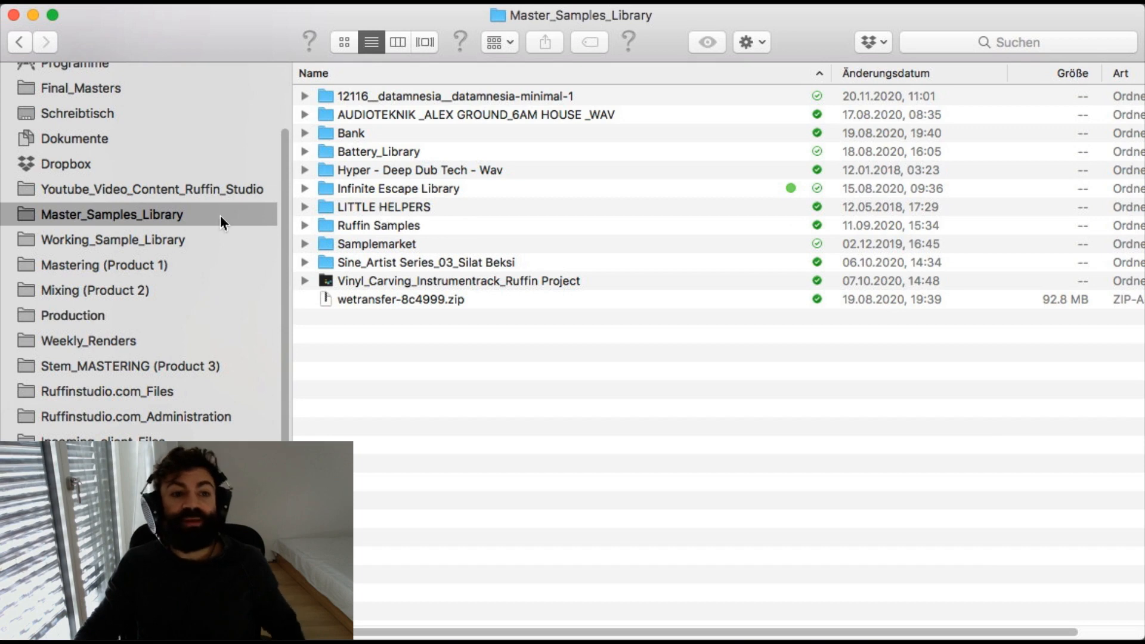
{"action": "mouse_move", "coordinate": [153, 246]}
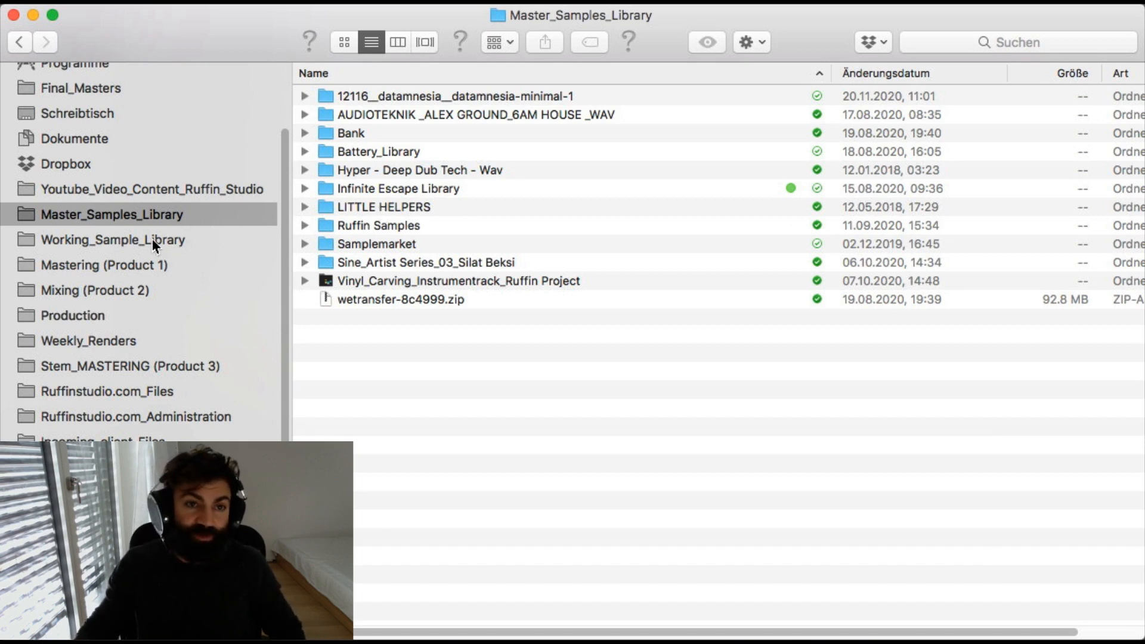
Return Finder to Working_Sample_Library, showing GO TO SOUNDS, Like_Need_to_sort_out, LOOPS and ONESHOTS.
{"action": "left_click", "coordinate": [111, 239]}
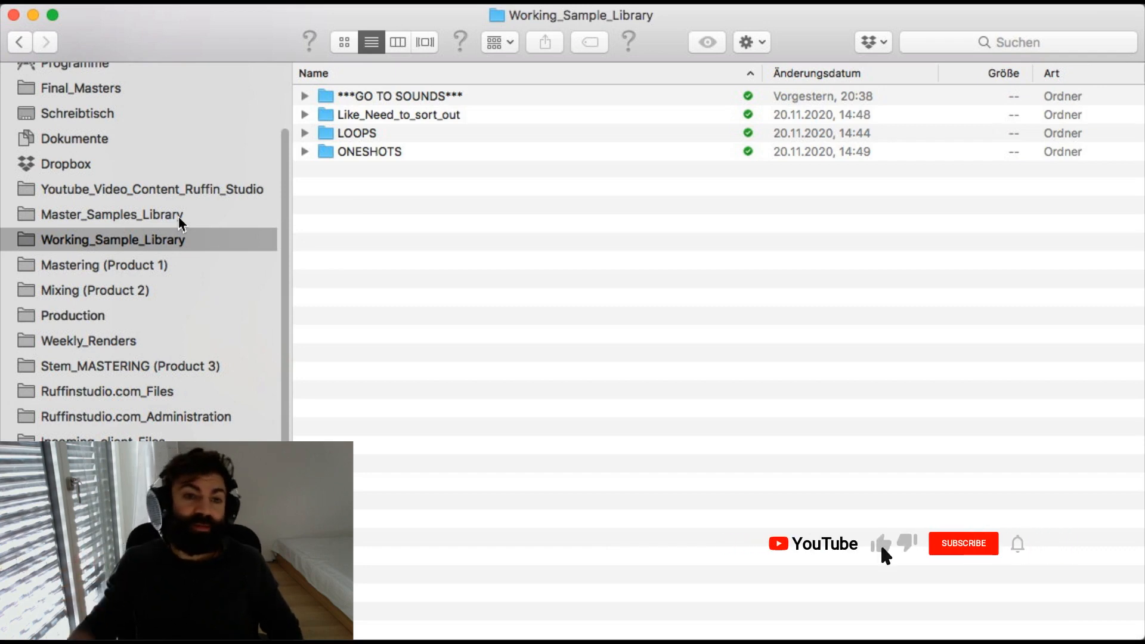
{"action": "left_click", "coordinate": [111, 215]}
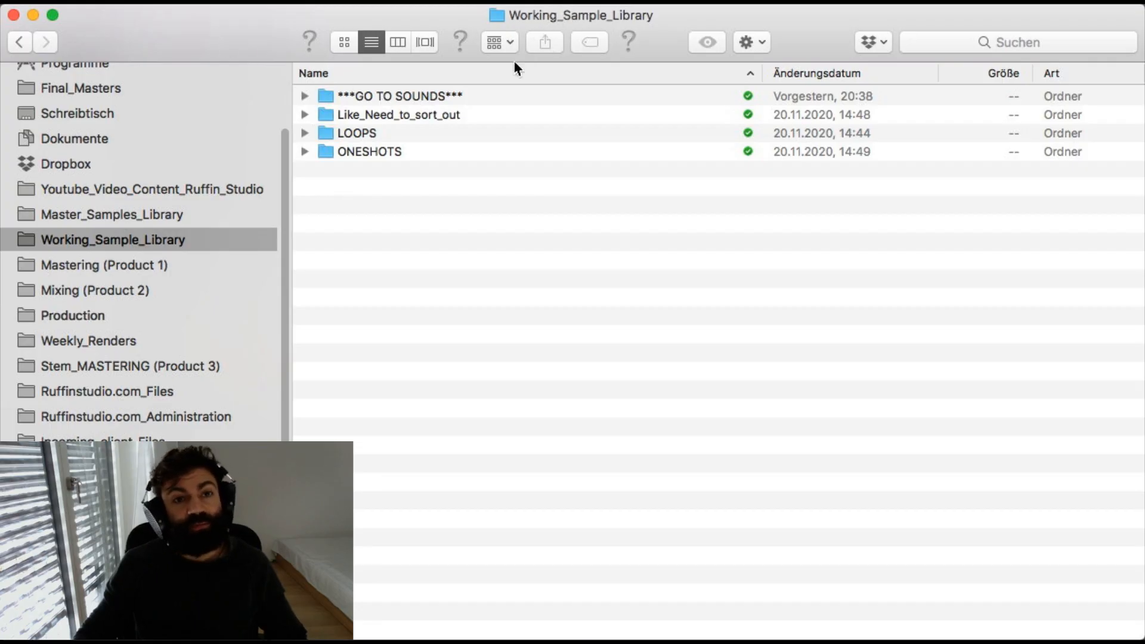
Expand ***GO TO SOUNDS*** in list view to reveal Atmosphere, BASS, DRUMS, Textures_Tops and Utility_Notes.
{"action": "left_click", "coordinate": [394, 96]}
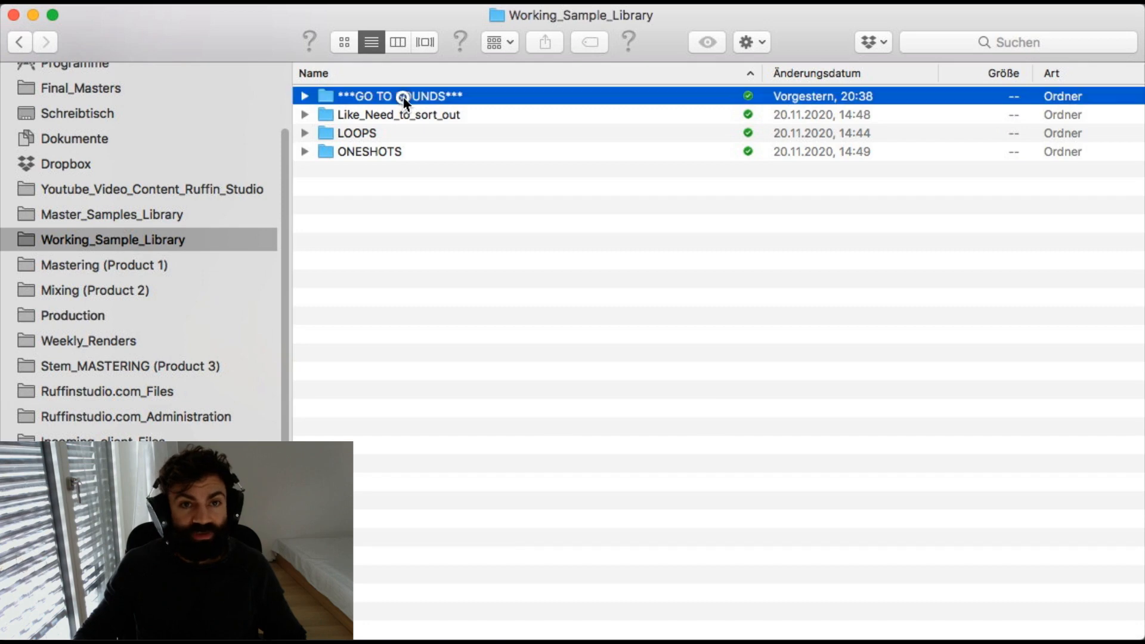
{"action": "left_click", "coordinate": [304, 95]}
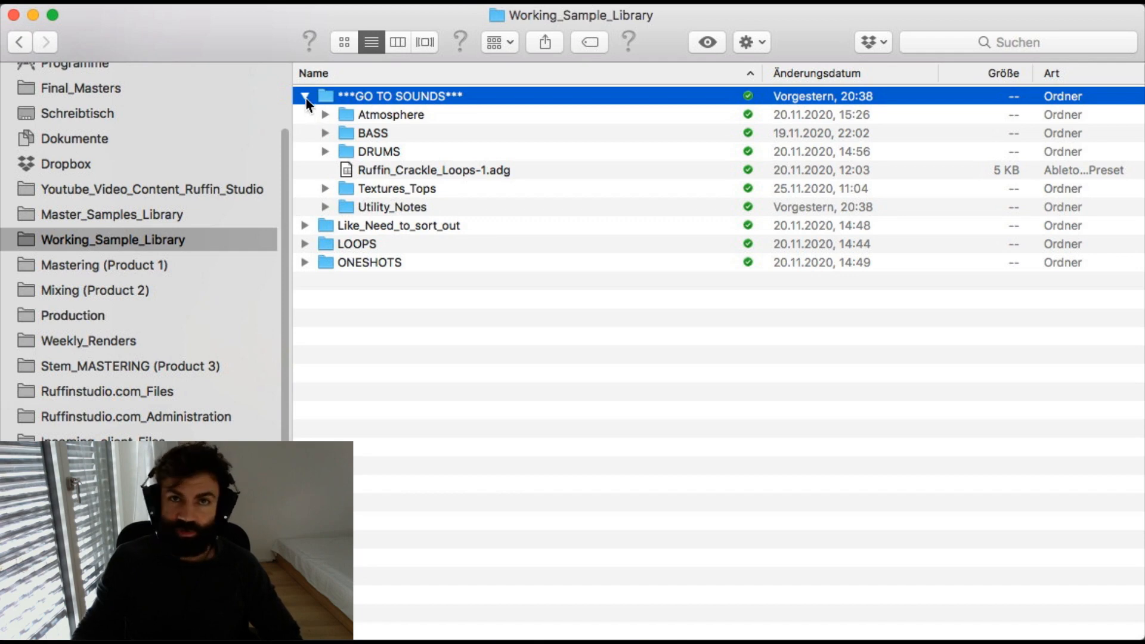
{"action": "mouse_move", "coordinate": [387, 110]}
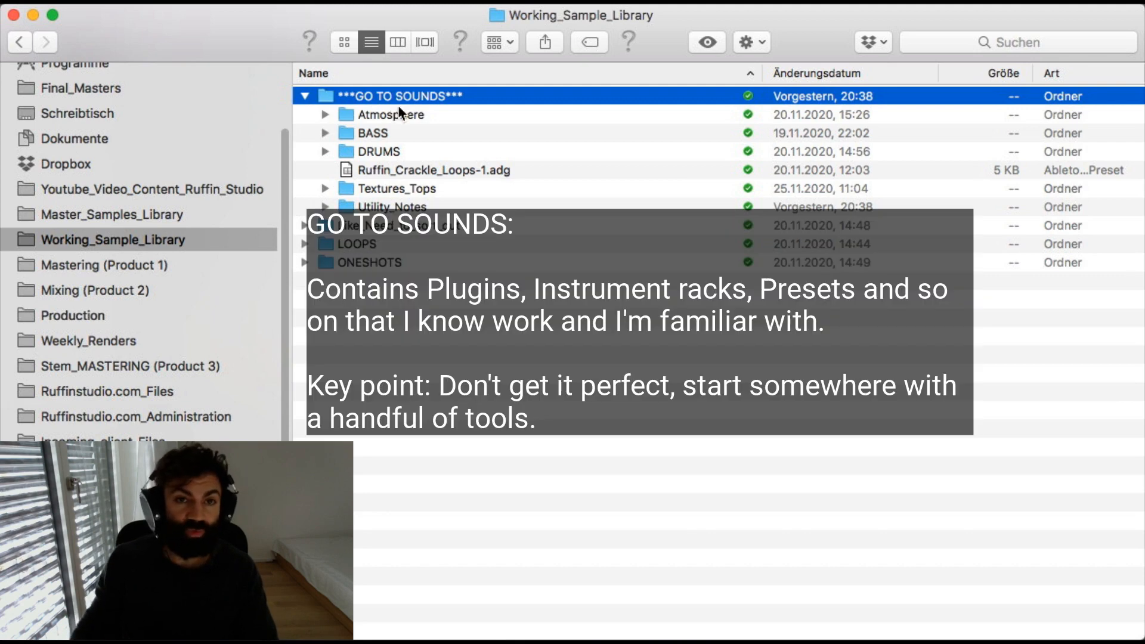
{"action": "mouse_move", "coordinate": [431, 339]}
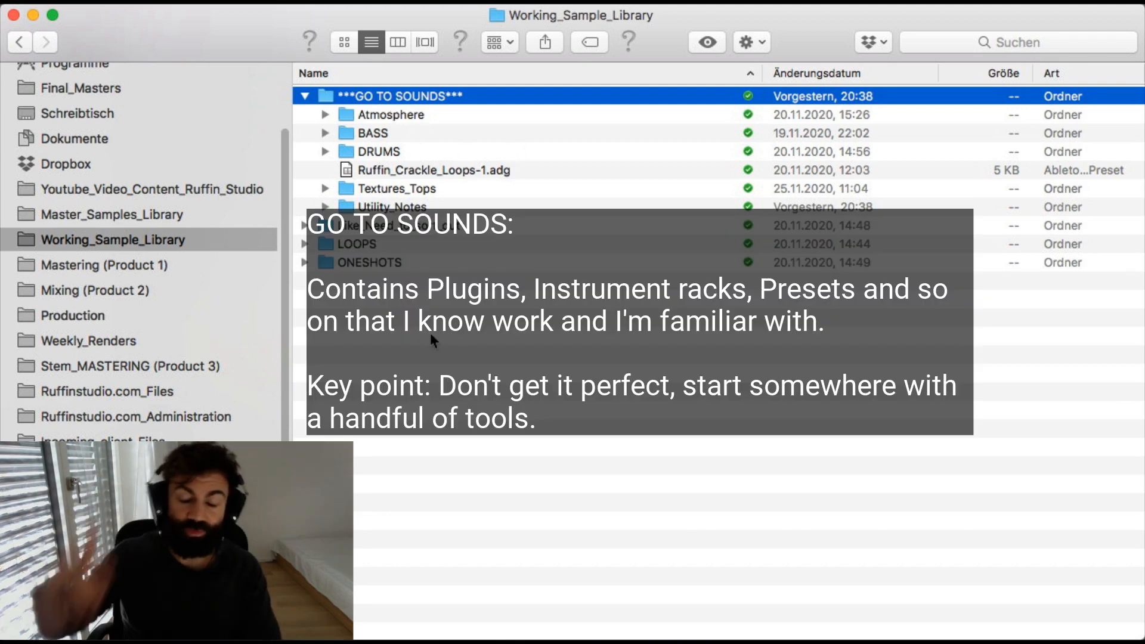
{"action": "mouse_move", "coordinate": [508, 190]}
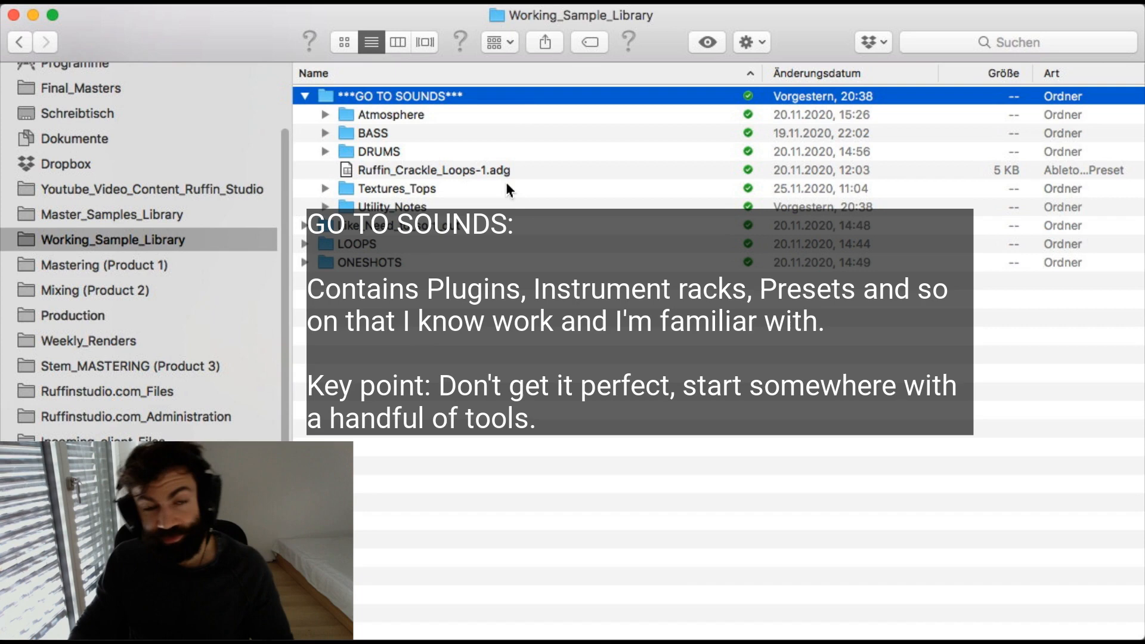
{"action": "mouse_move", "coordinate": [573, 316]}
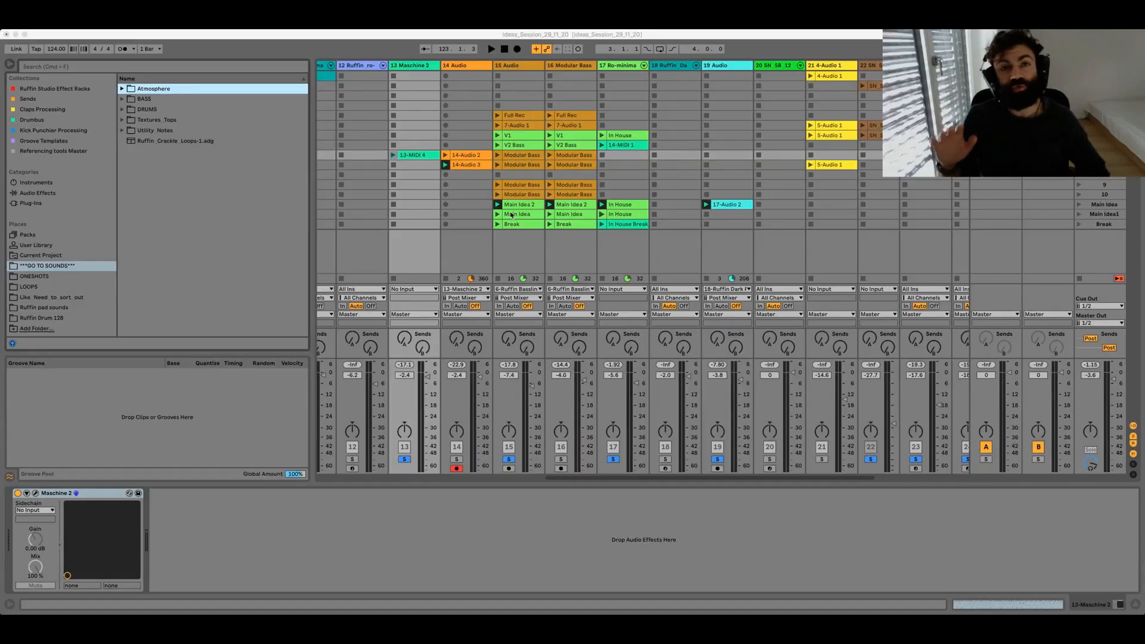
{"action": "mouse_move", "coordinate": [172, 209]}
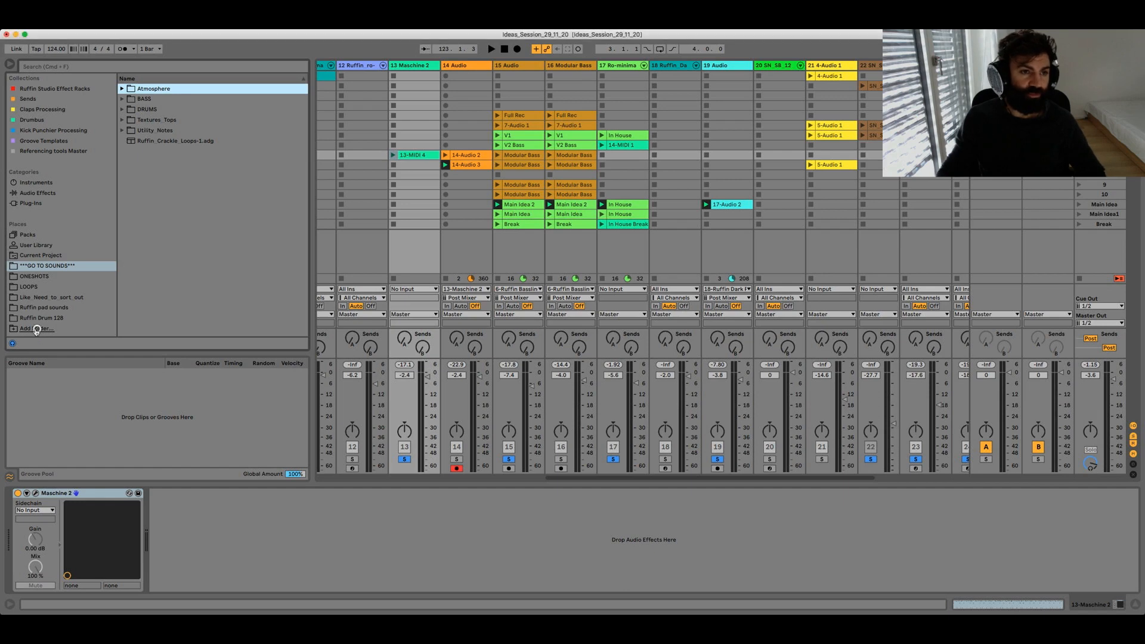
Start adding a folder to Places and browse to Working_Sample_Library in the dialog.
{"action": "left_click", "coordinate": [36, 328]}
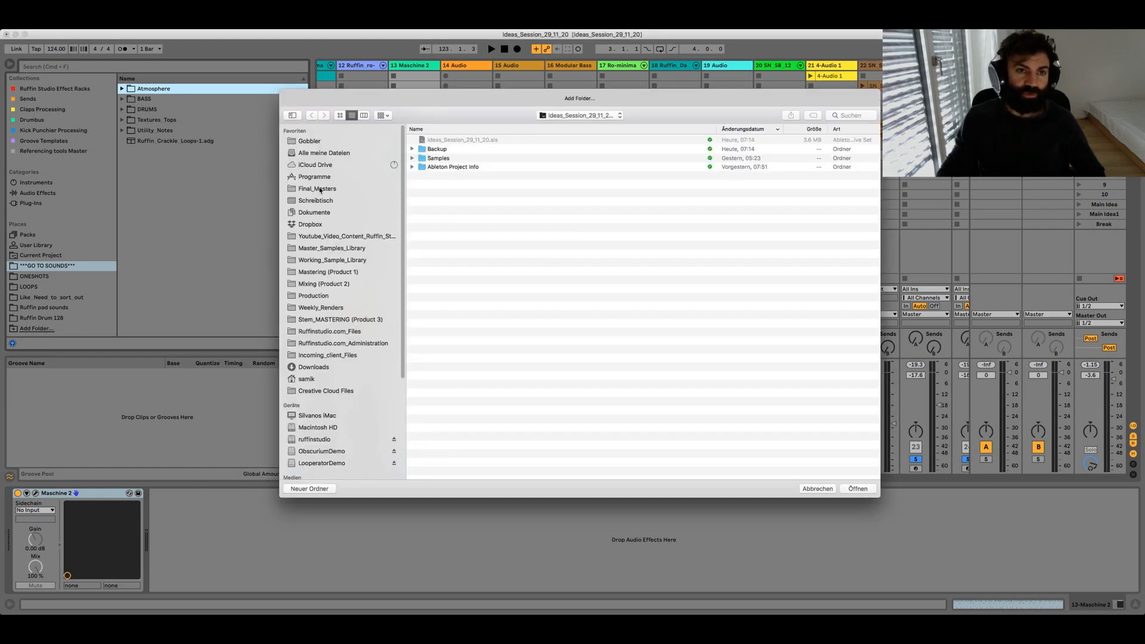
{"action": "left_click", "coordinate": [332, 259]}
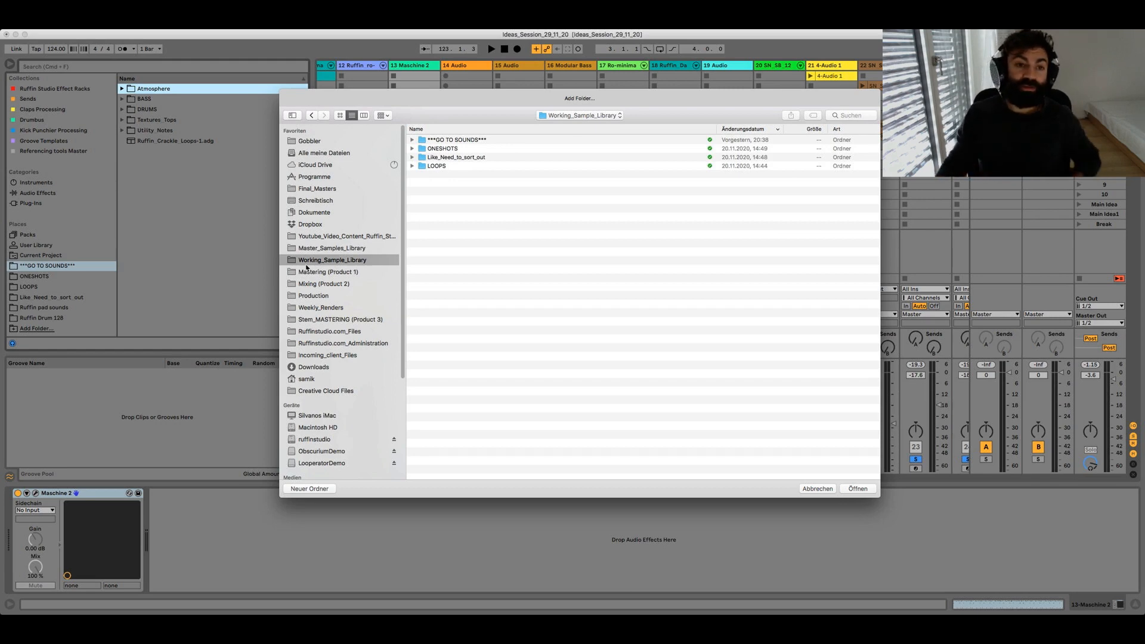
{"action": "mouse_move", "coordinate": [416, 173]}
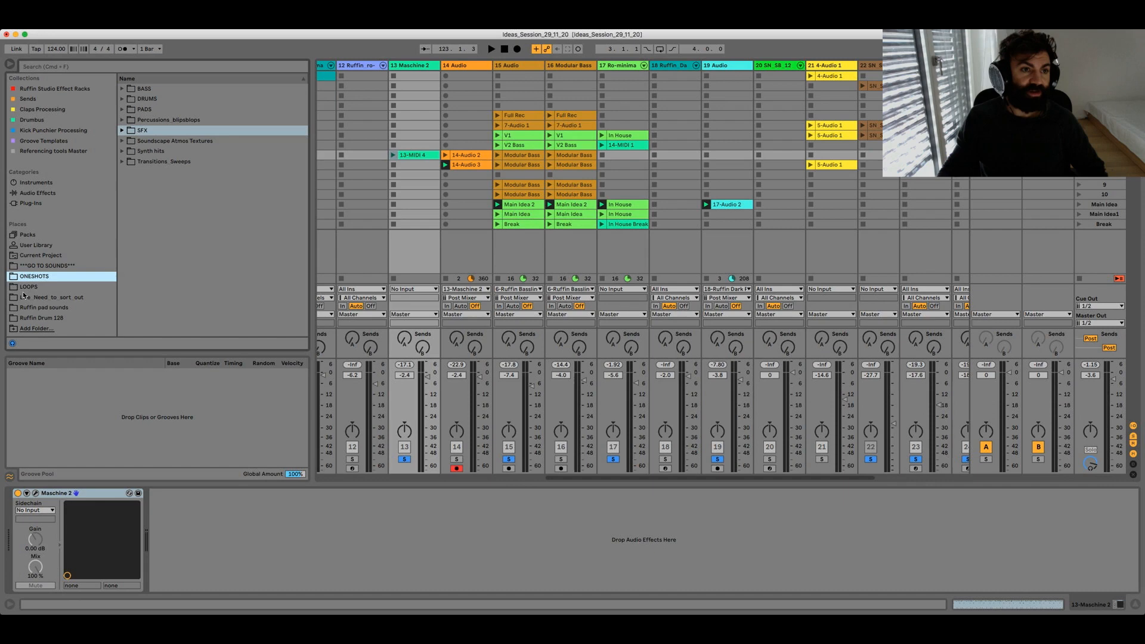
Expand ONESHOTS' DRUMS and Claps folders to list the clap samples, including Ro-Clap_Ruffin.aif.
{"action": "left_click", "coordinate": [121, 98]}
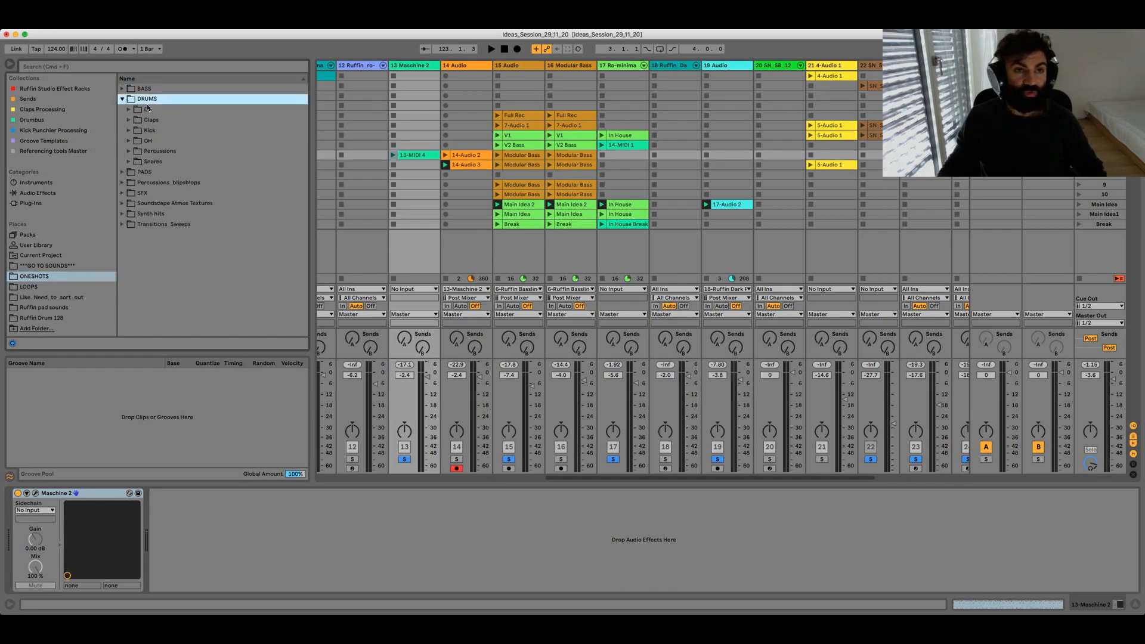
{"action": "left_click", "coordinate": [150, 119]}
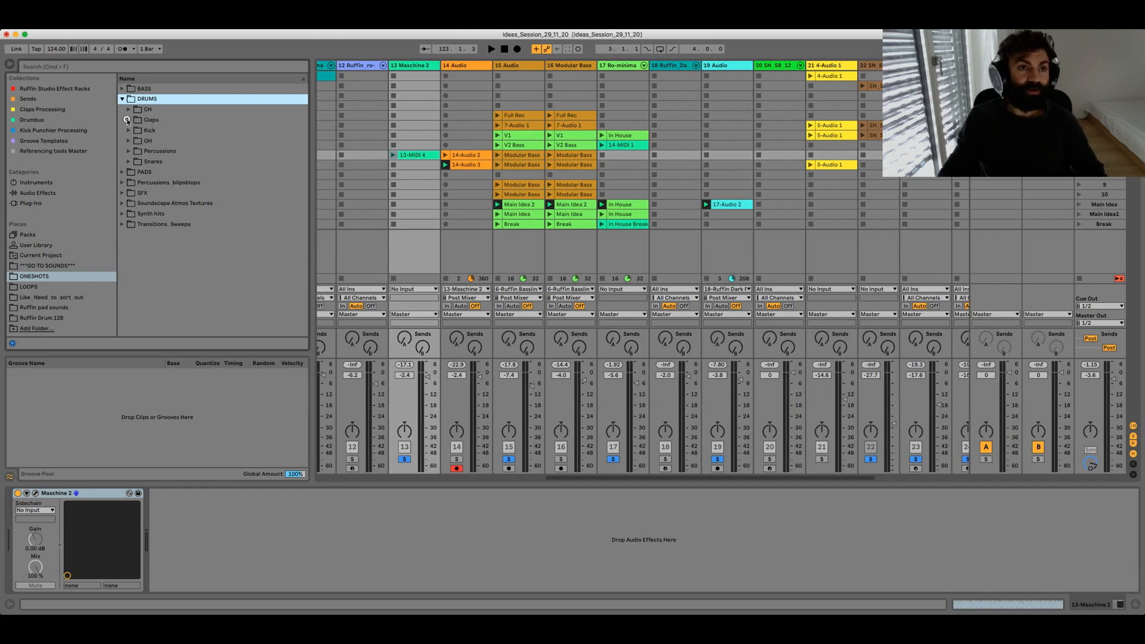
{"action": "left_click", "coordinate": [128, 120]}
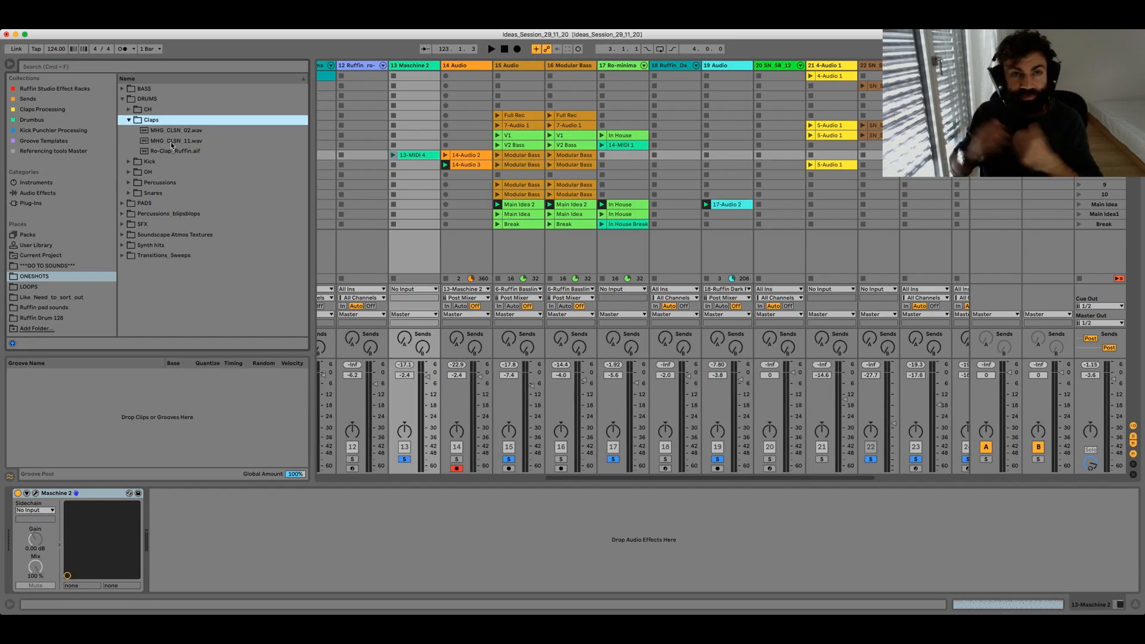
{"action": "left_click", "coordinate": [128, 119]}
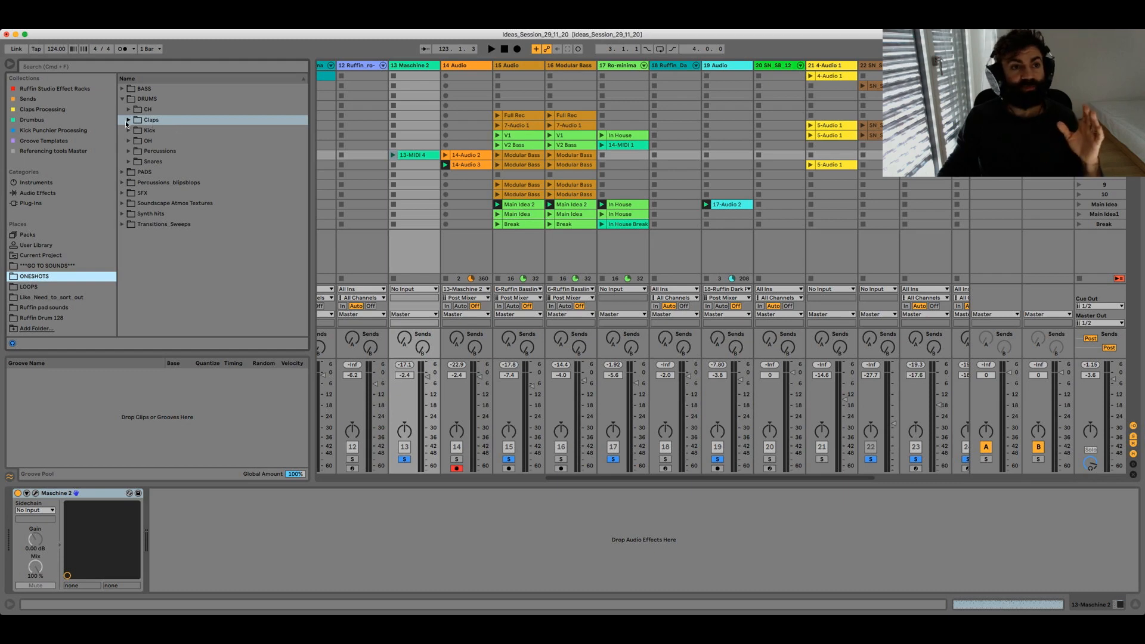
{"action": "left_click", "coordinate": [128, 120]}
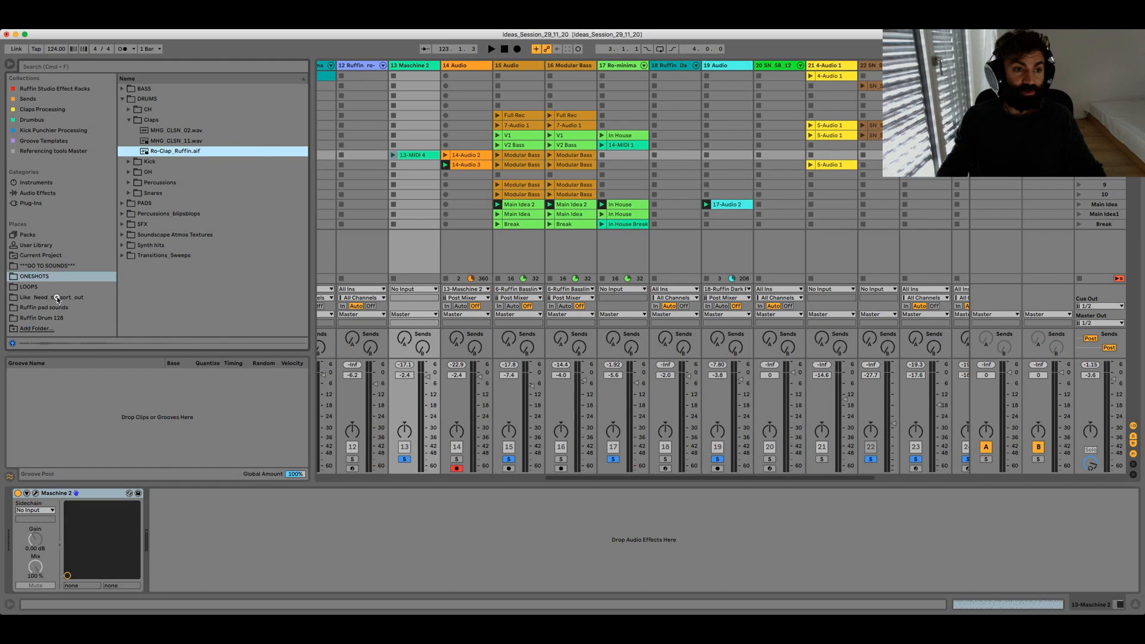
View the Like_Need_to_sort_out place, then open the ***GO TO SOUNDS*** place in the browser.
{"action": "left_click", "coordinate": [51, 296]}
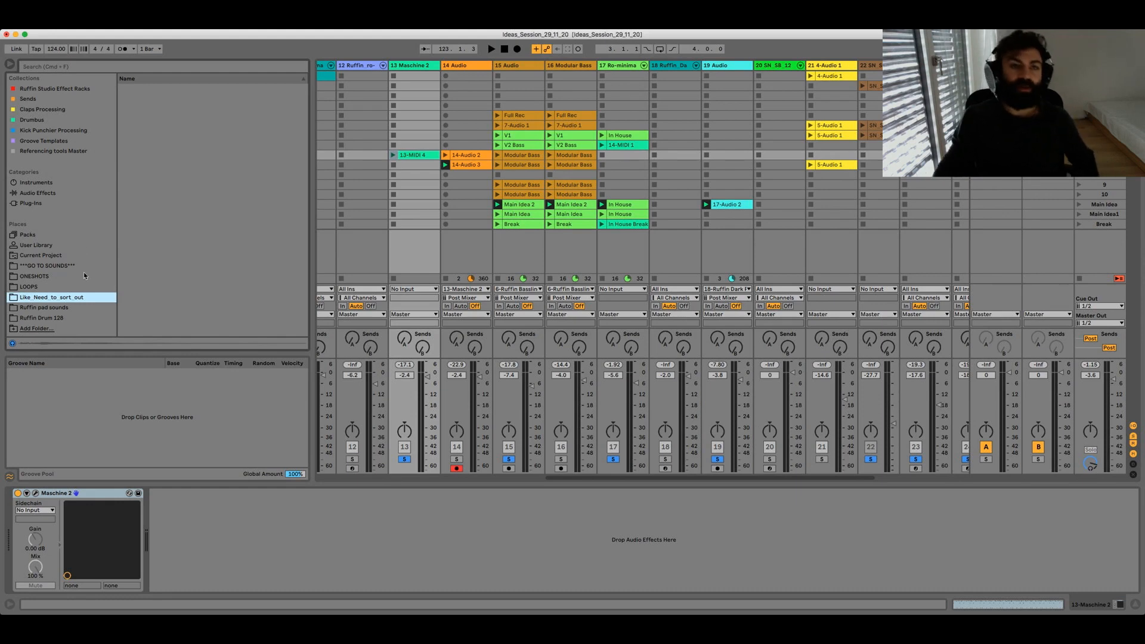
{"action": "mouse_move", "coordinate": [179, 308]}
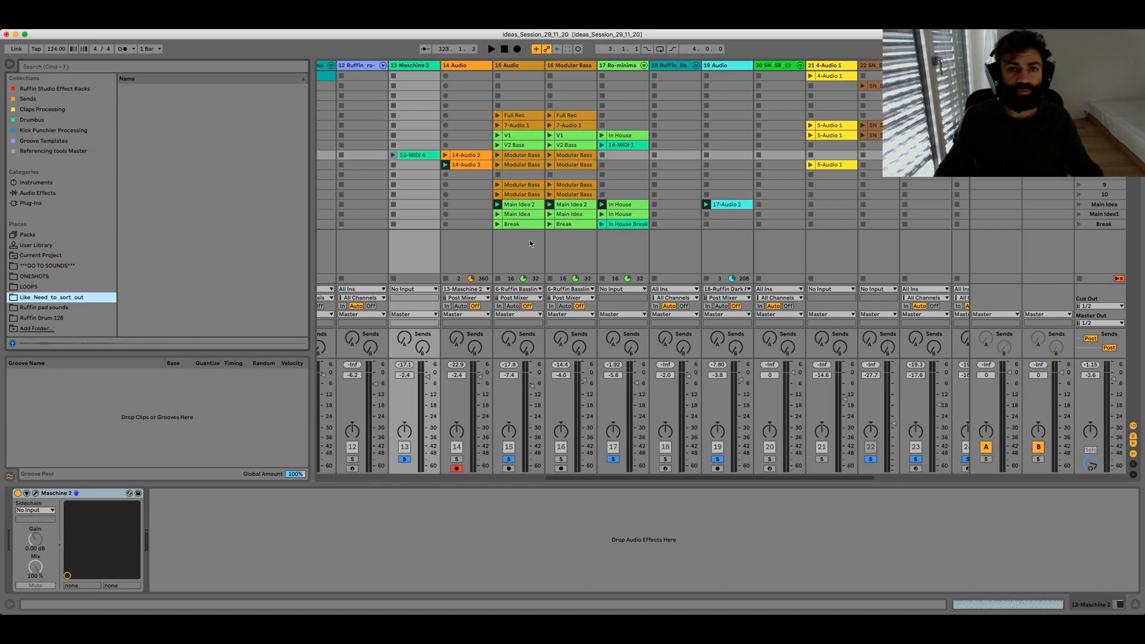
{"action": "left_click", "coordinate": [726, 204]}
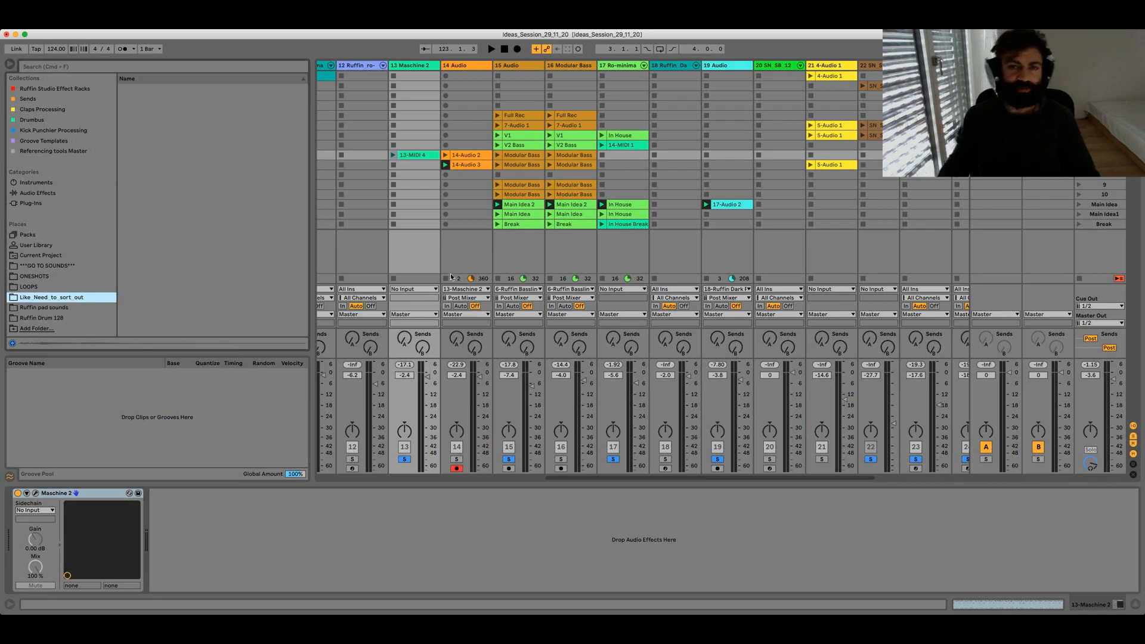
{"action": "mouse_move", "coordinate": [520, 251]}
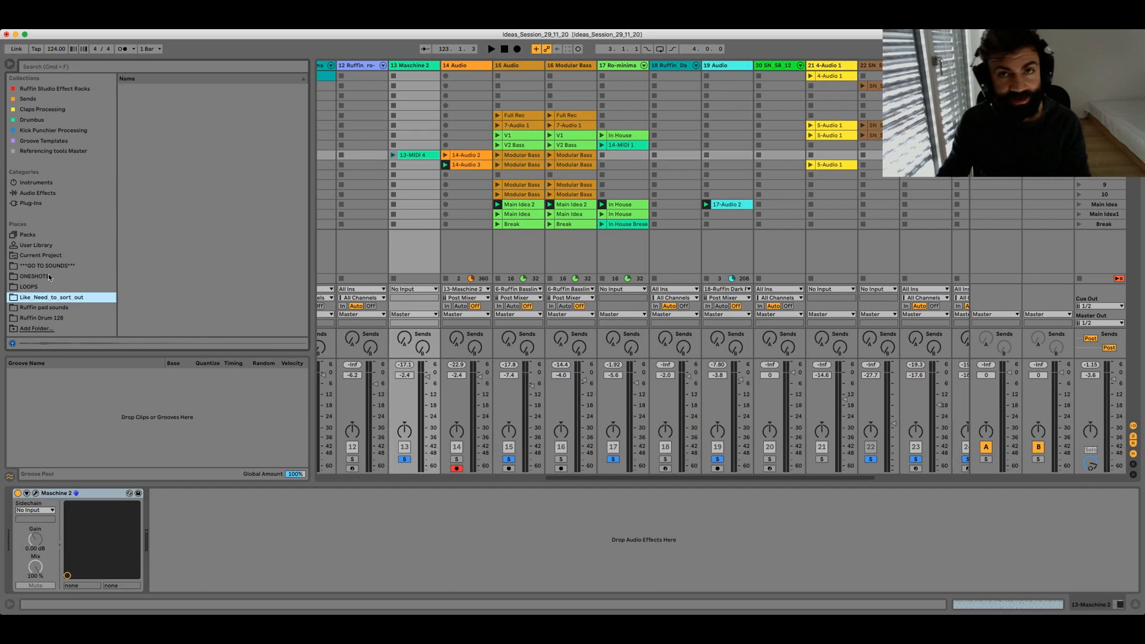
{"action": "left_click", "coordinate": [34, 275]}
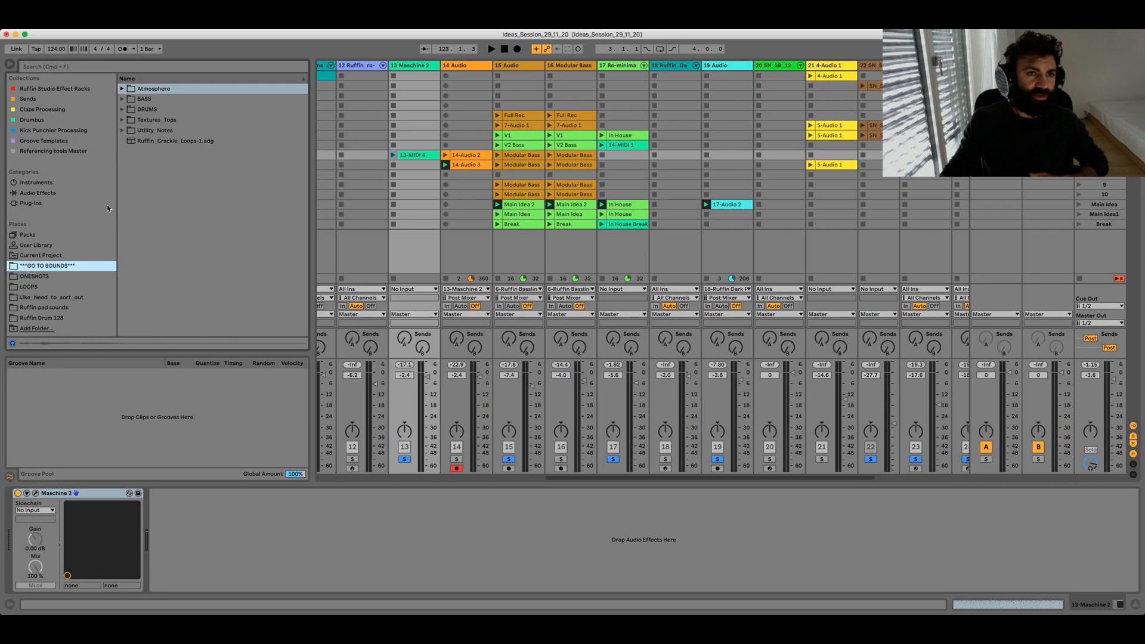
{"action": "left_click", "coordinate": [121, 109]}
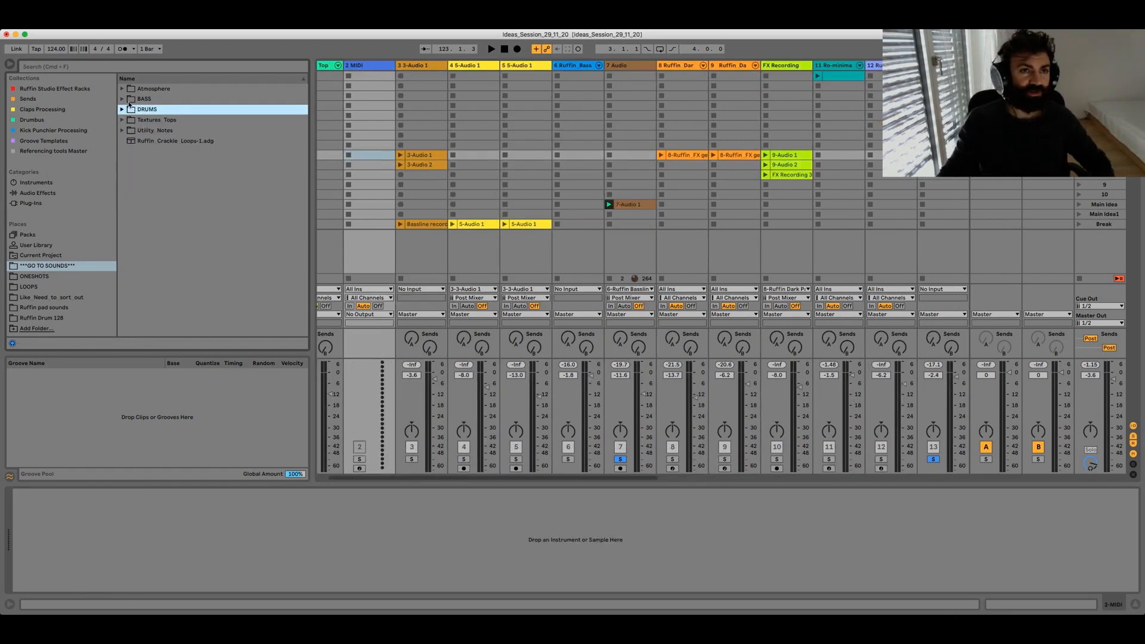
Expand DRUMS and load Ruffin_Hihat_Ro-minimal_Main_Hihat.adg onto the 2 MIDI track.
{"action": "left_click", "coordinate": [121, 108]}
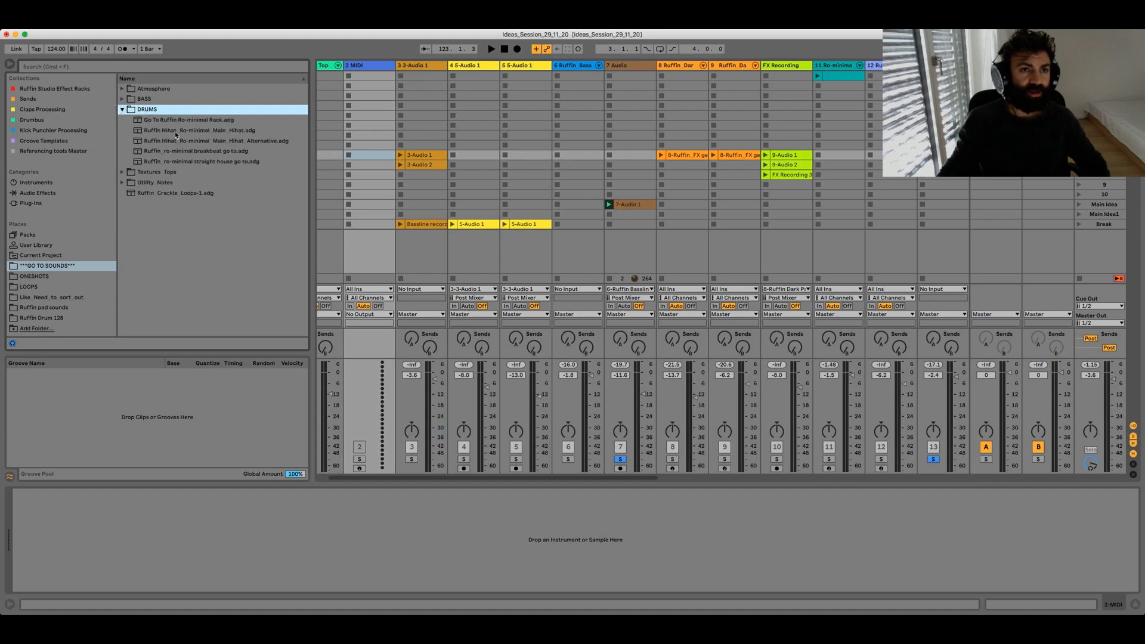
{"action": "left_click", "coordinate": [198, 130]}
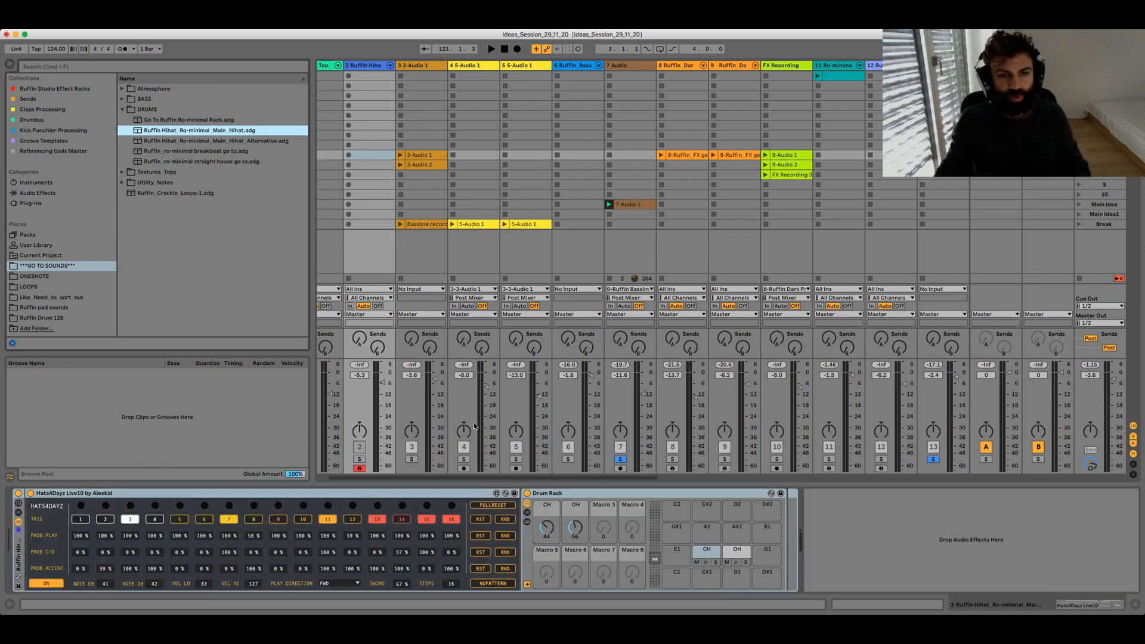
Start playback and sweep the Drum Rack's CH macro through different closed hi-hat sounds.
{"action": "left_click", "coordinate": [359, 458]}
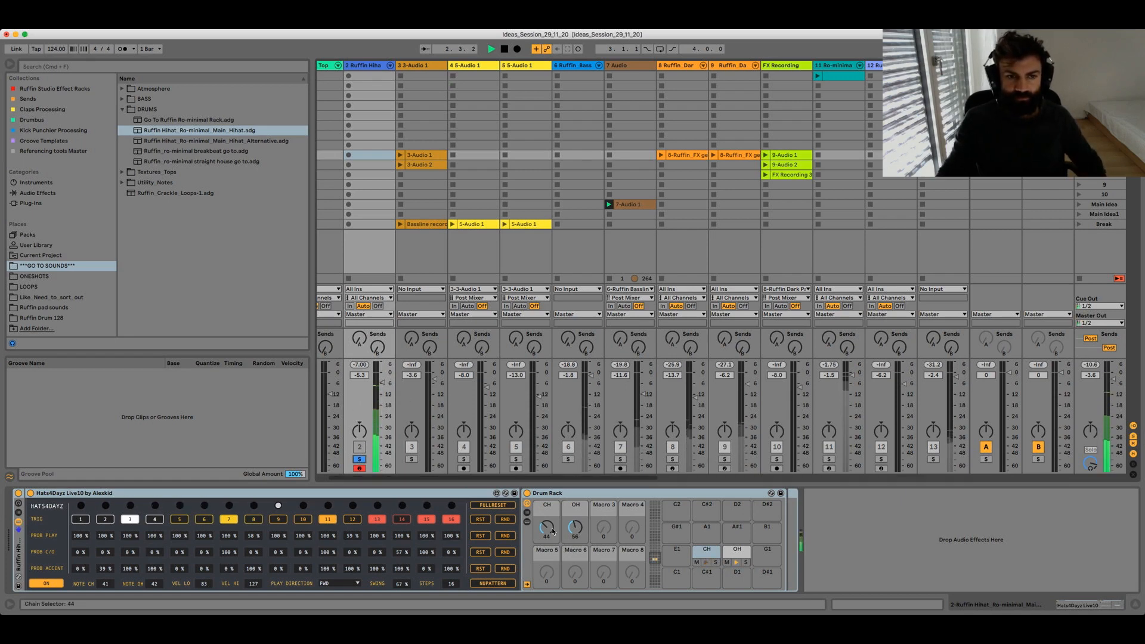
{"action": "left_click_drag", "start_coordinate": [546, 529], "coordinate": [549, 518]}
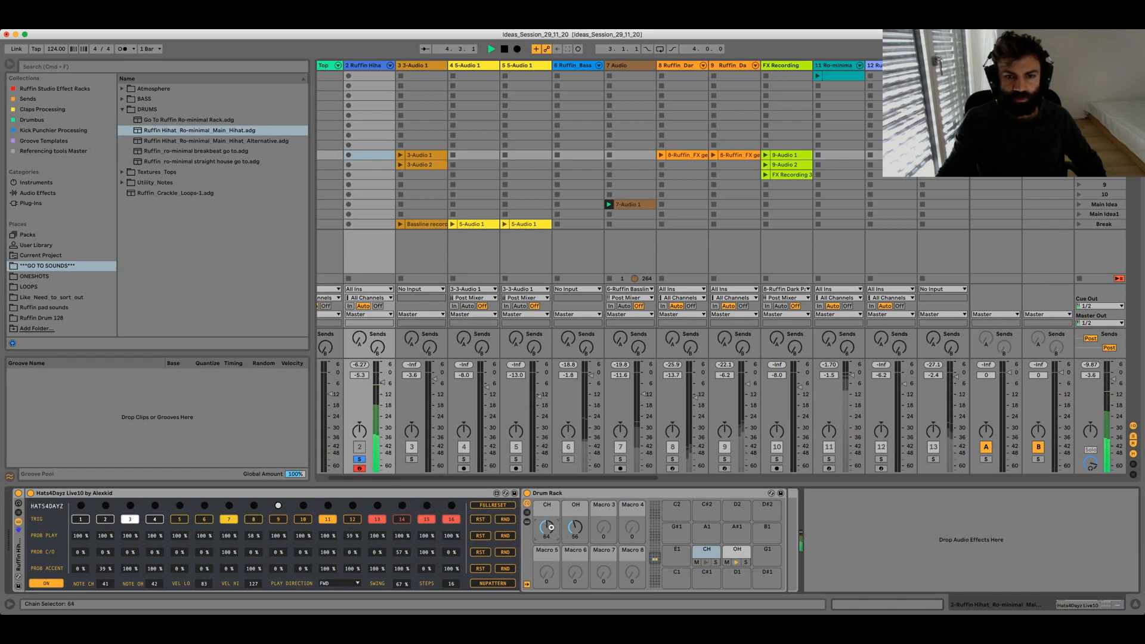
{"action": "left_click_drag", "start_coordinate": [547, 526], "coordinate": [546, 514]}
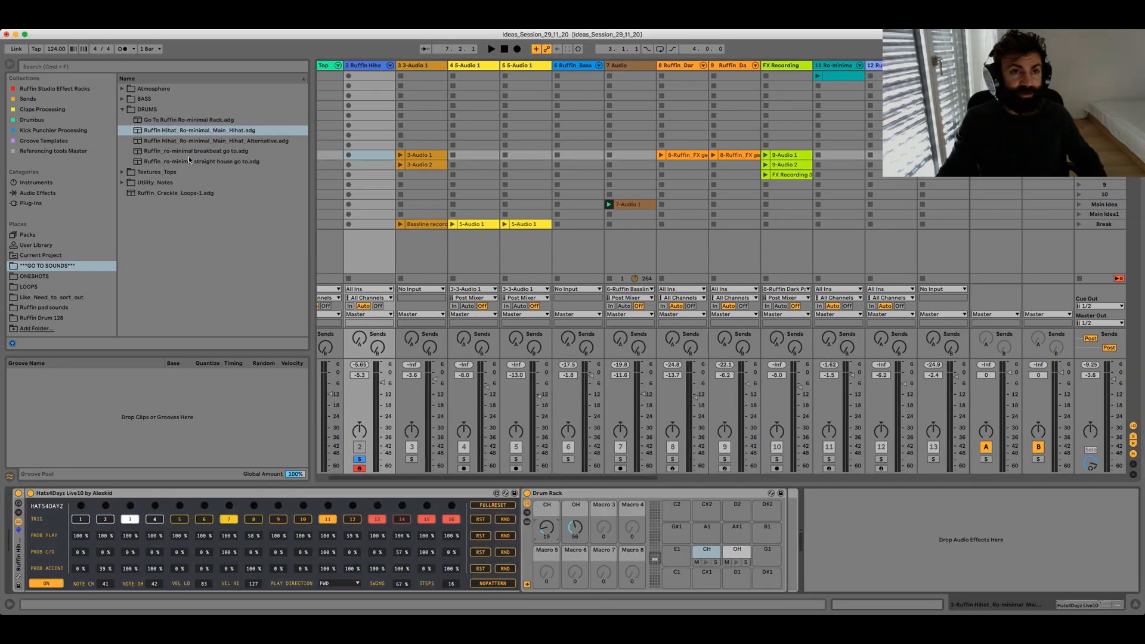
Select the alternative main hi-hat rack, then collapse the DRUMS folder.
{"action": "left_click", "coordinate": [211, 140]}
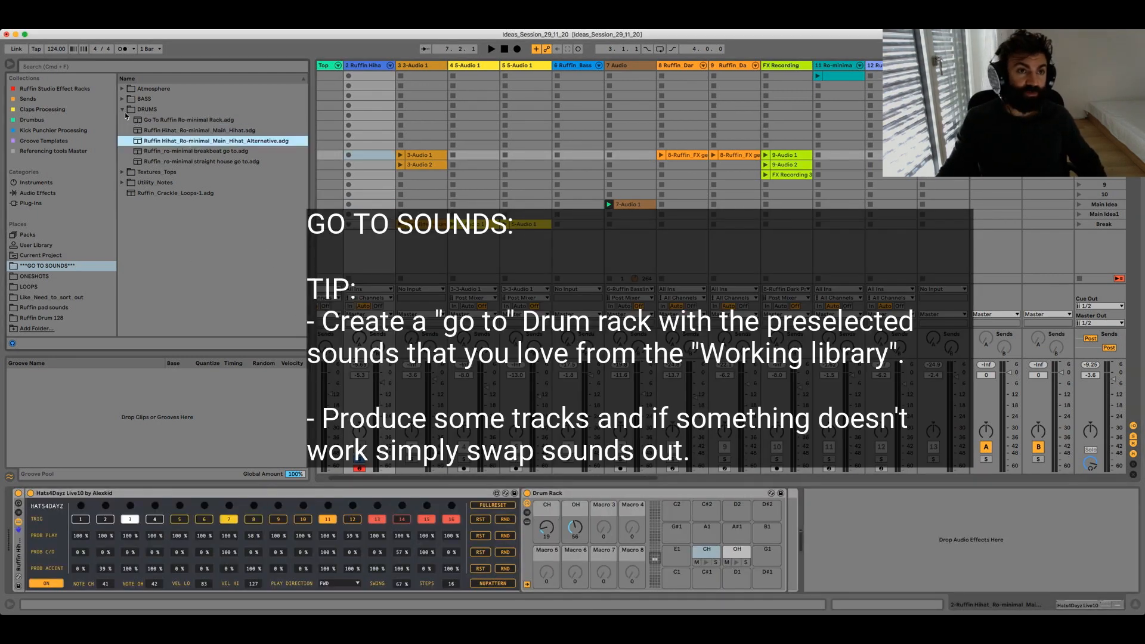
{"action": "left_click", "coordinate": [121, 108]}
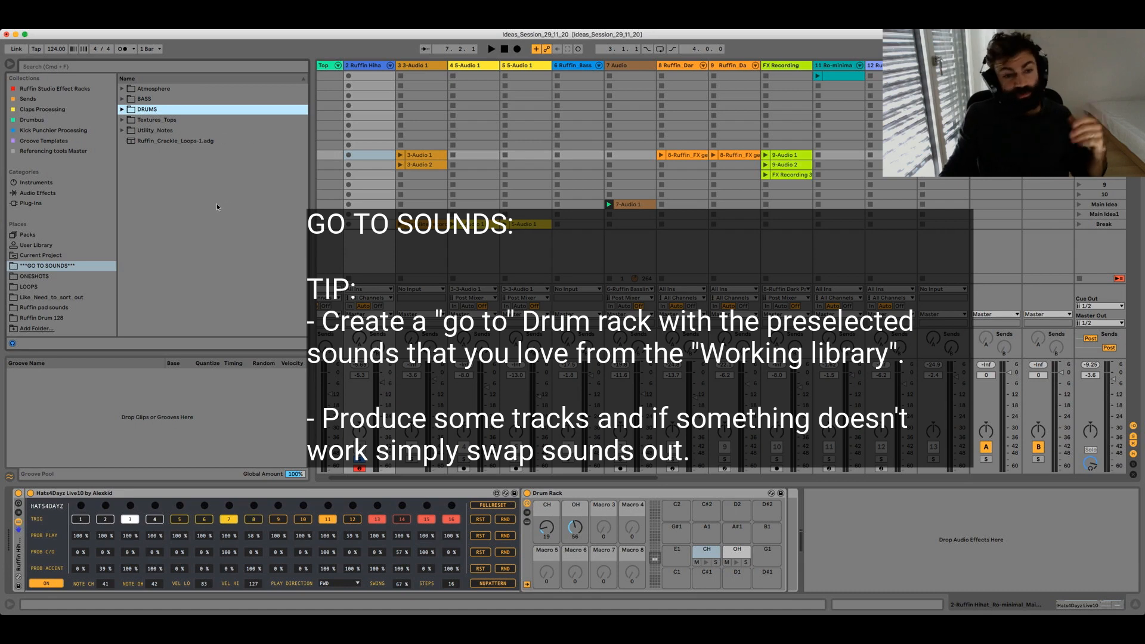
{"action": "mouse_move", "coordinate": [206, 193]}
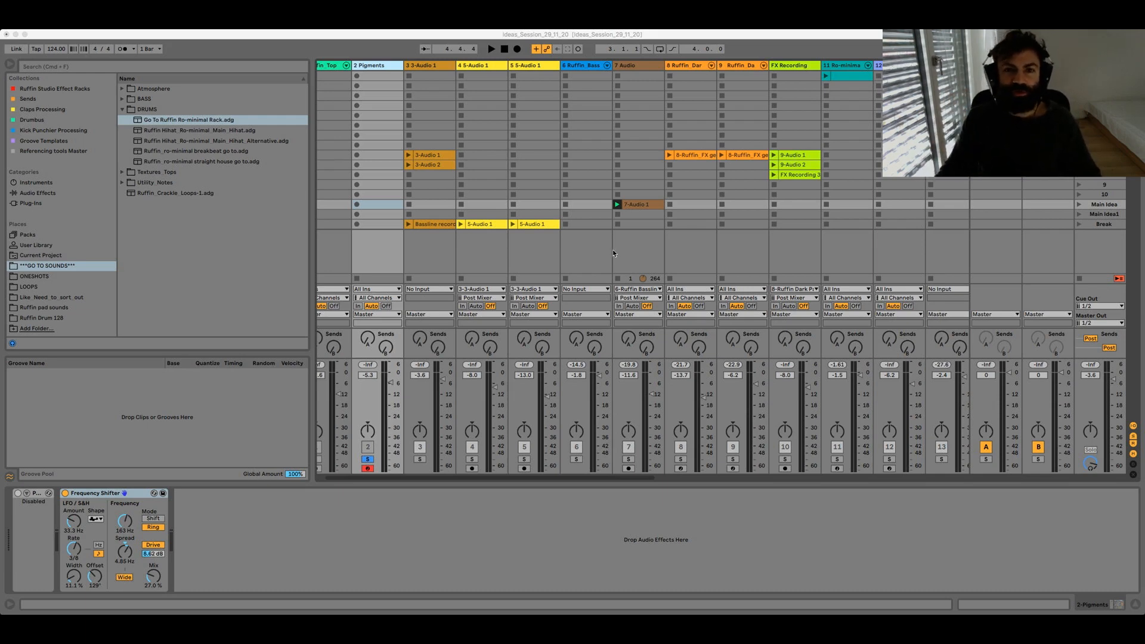
{"action": "mouse_move", "coordinate": [583, 254]}
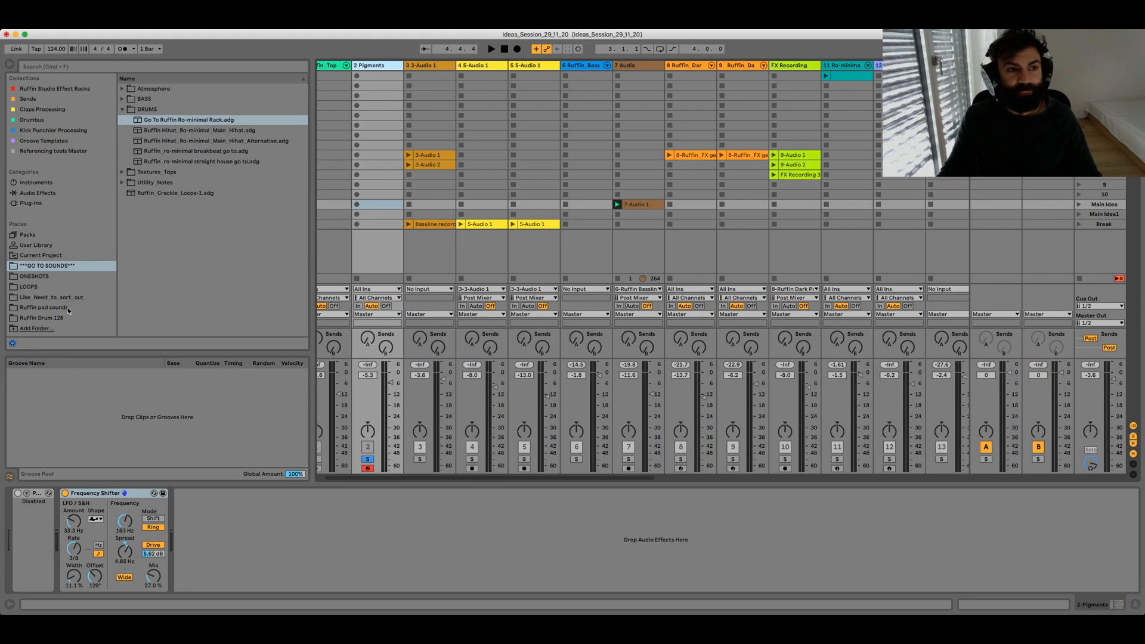
{"action": "left_click", "coordinate": [51, 296]}
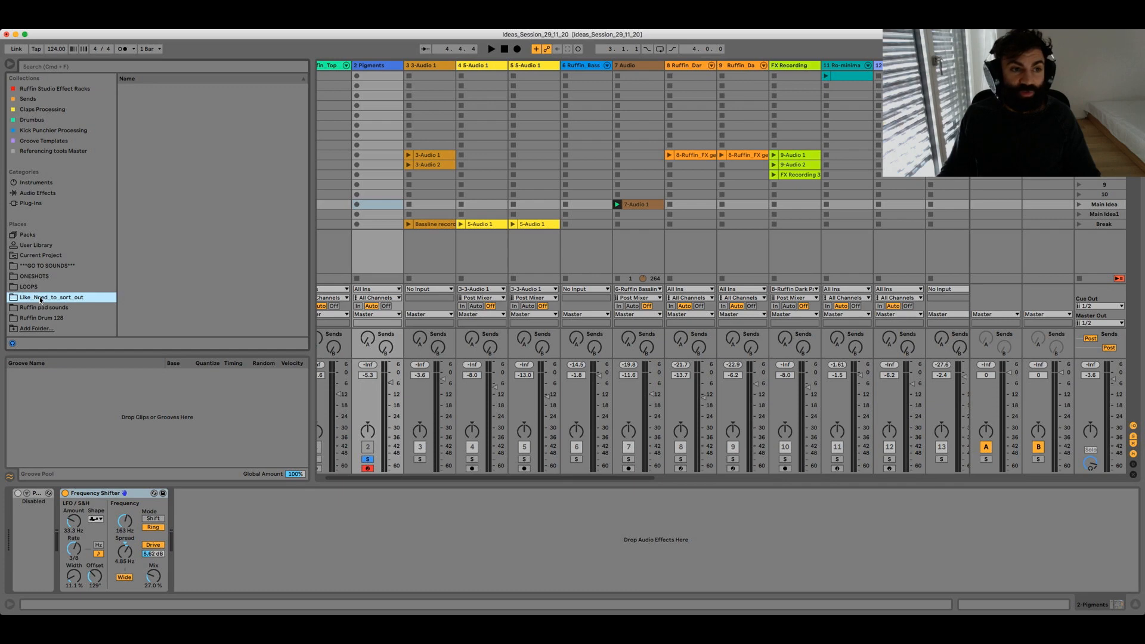
{"action": "mouse_move", "coordinate": [255, 280]}
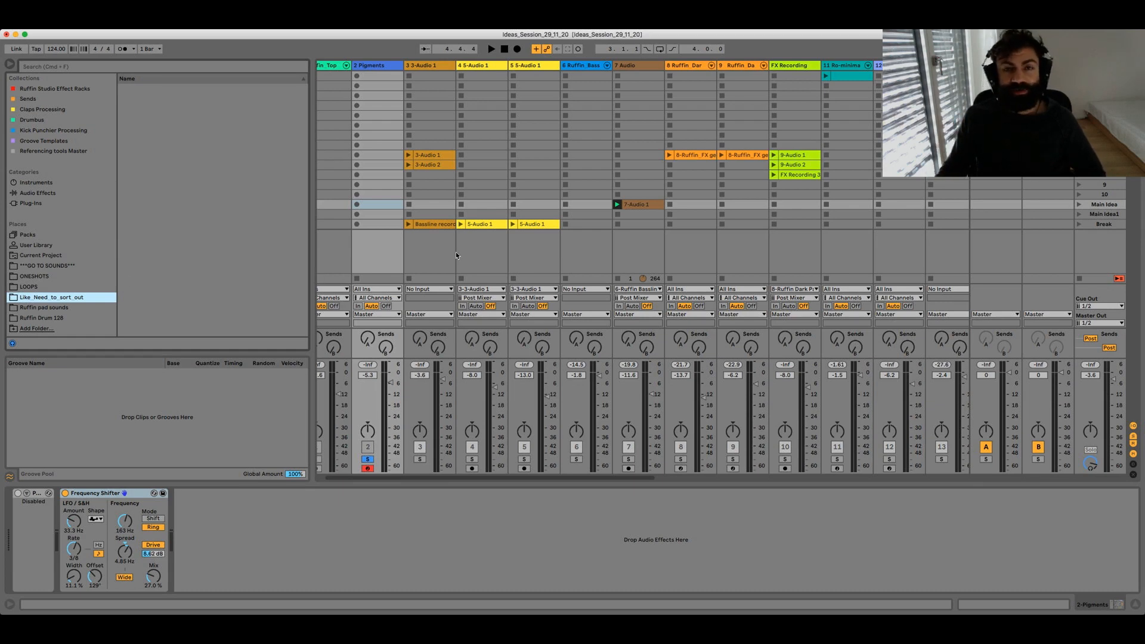
{"action": "mouse_move", "coordinate": [551, 250]}
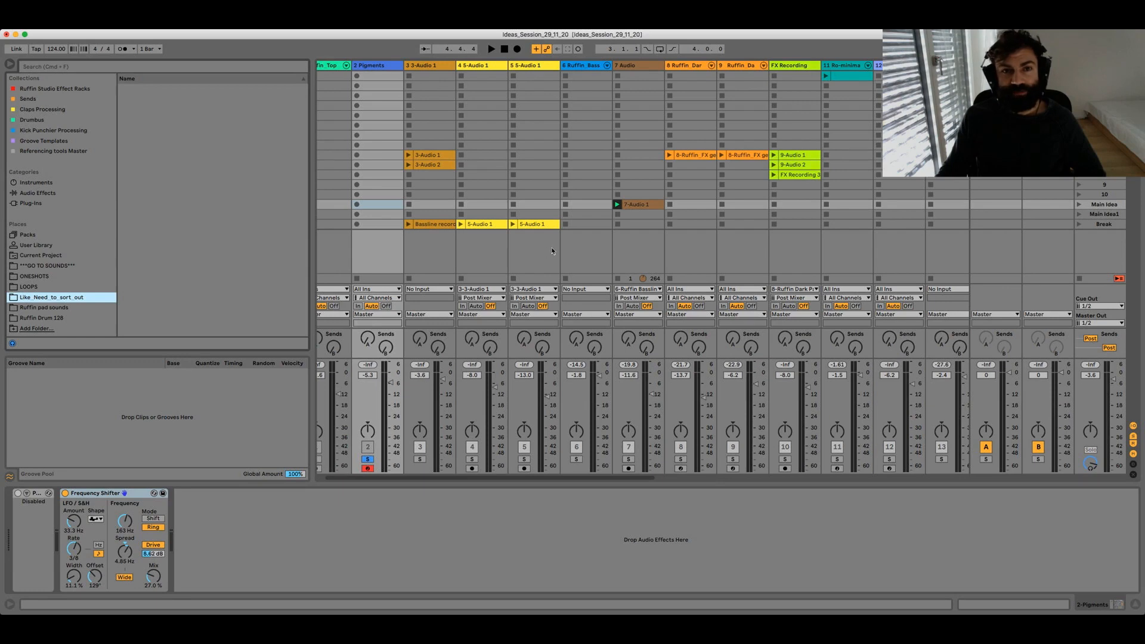